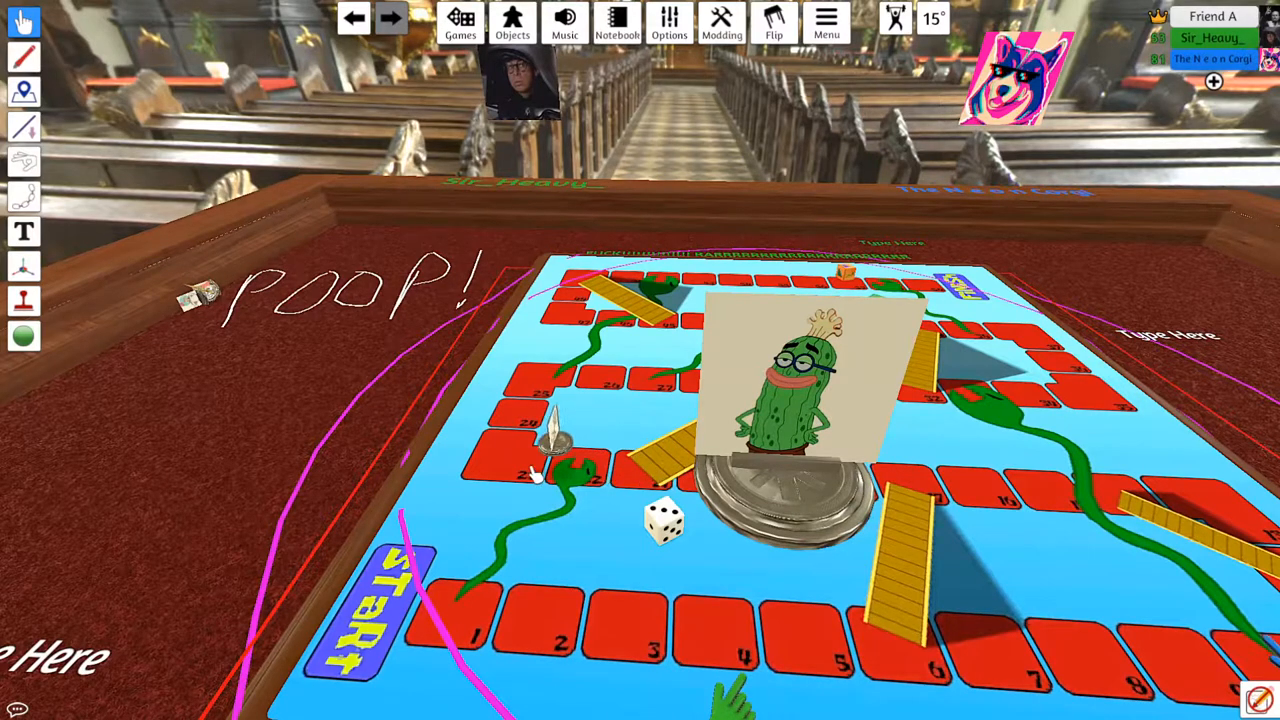
Move the player figures to their new squares on the Eels and Escalators board.
{"action": "right_click", "coordinate": [540, 460]}
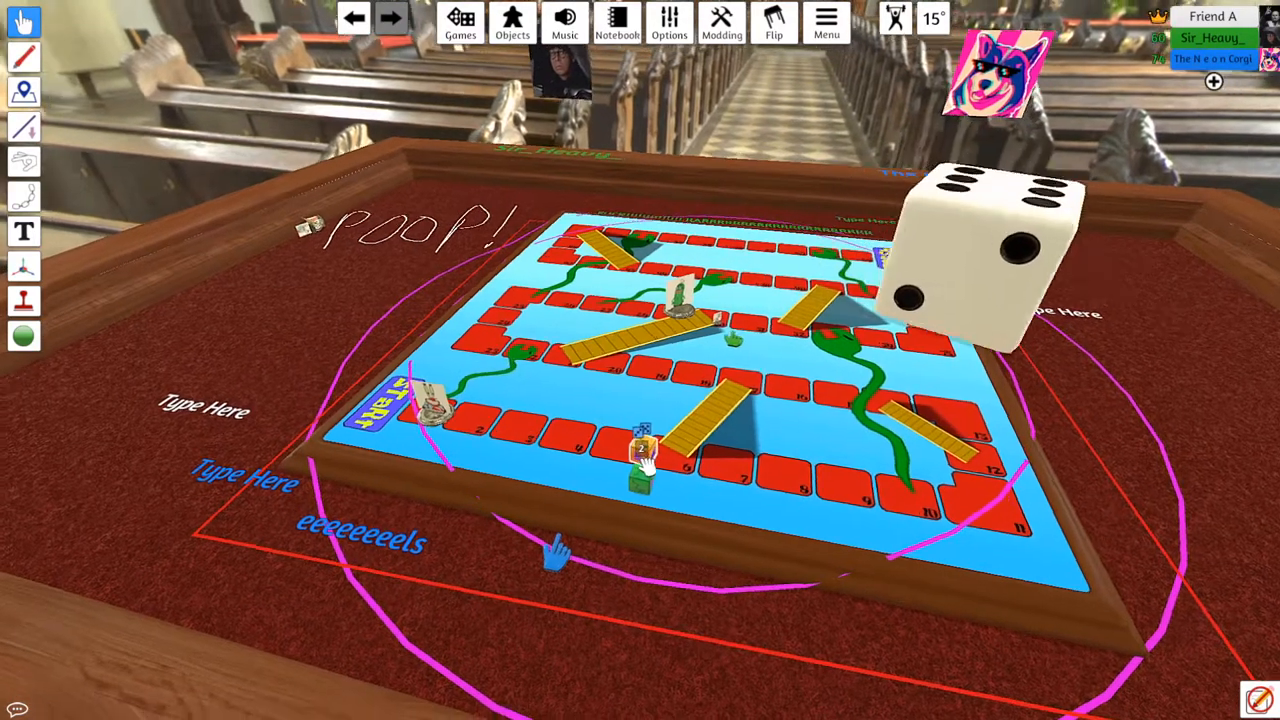
{"action": "right_click", "coordinate": [644, 450]}
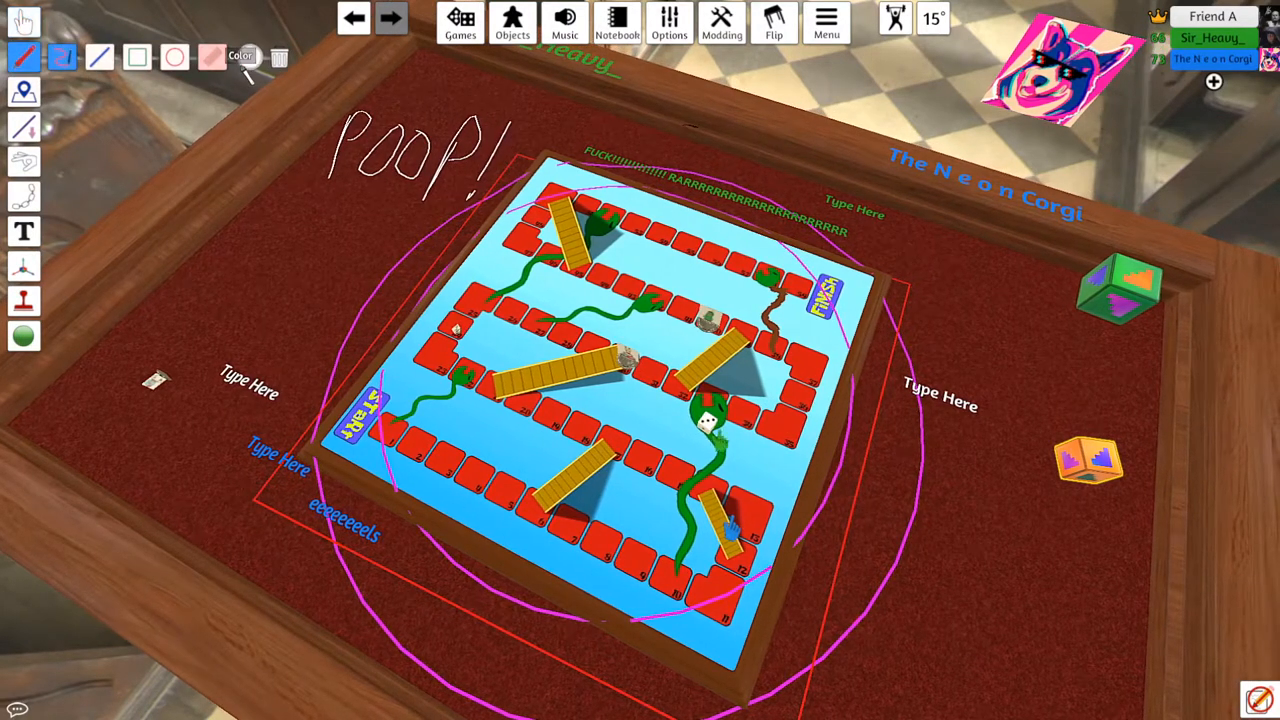
Bring up the red colour chooser for the Draw tool pen.
{"action": "left_click", "coordinate": [240, 56]}
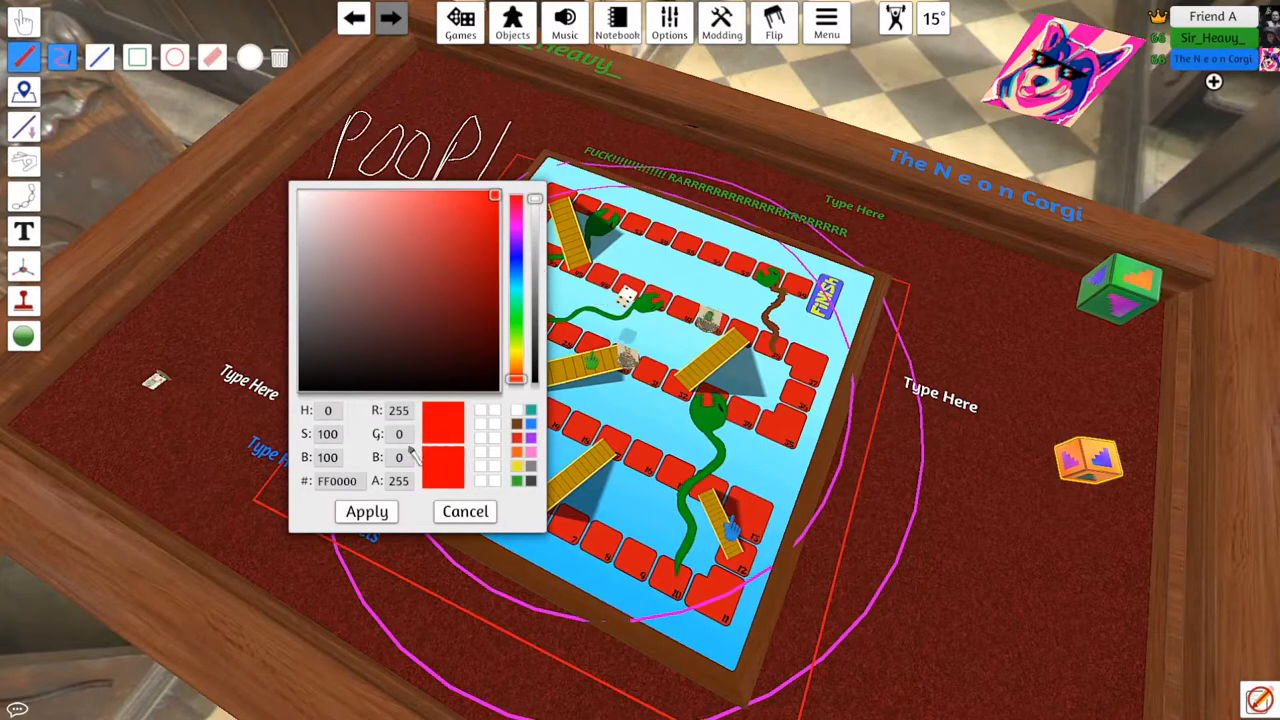